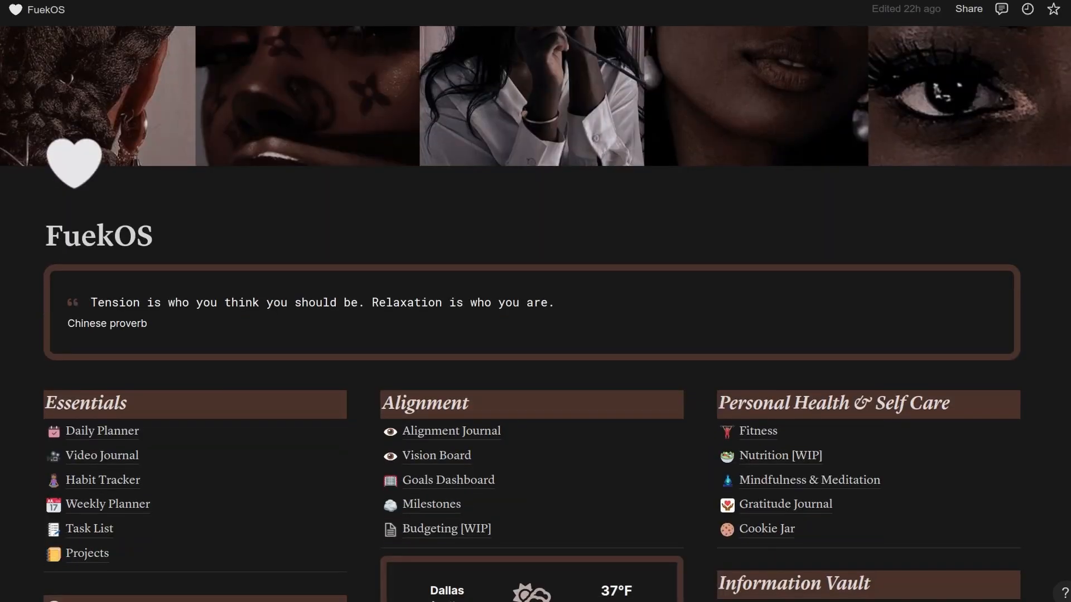
Go to the Daily Planner page from the Essentials links on the FuekOS dashboard.
scroll(down, 3)
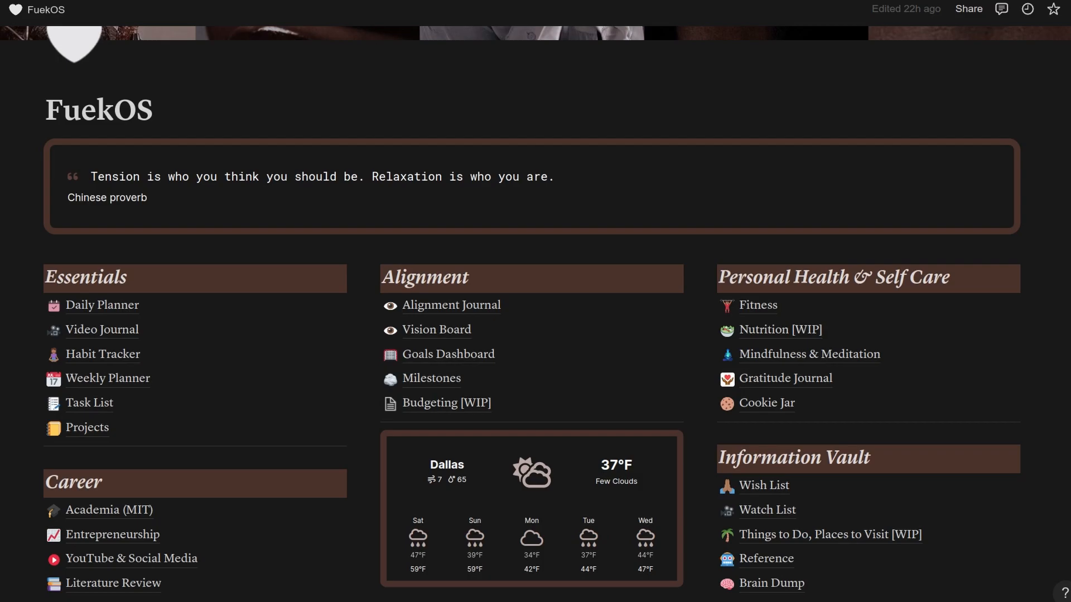
mouse_move(101, 305)
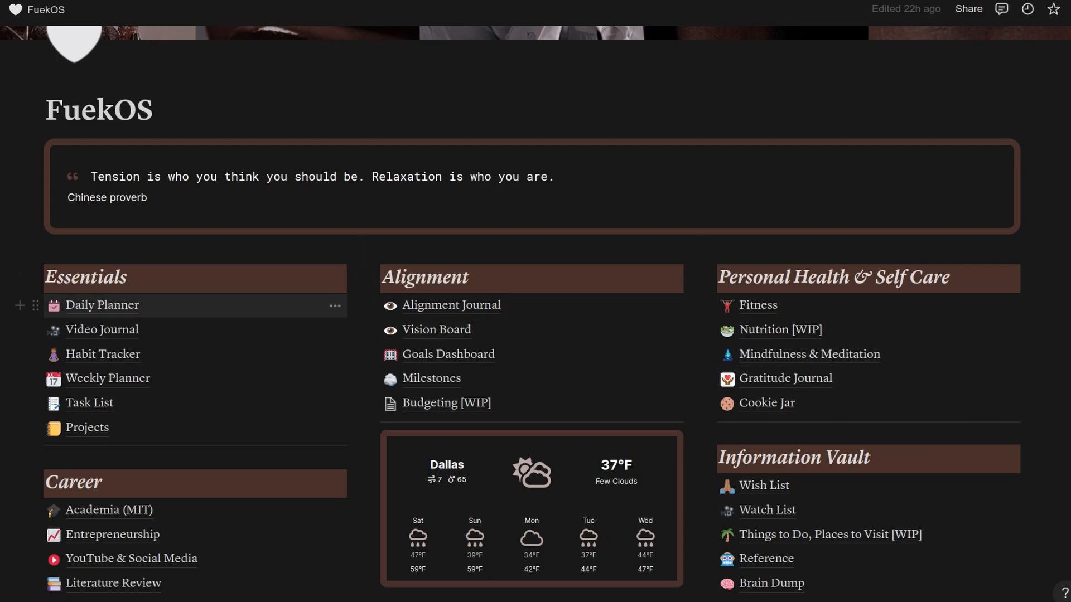
click(101, 305)
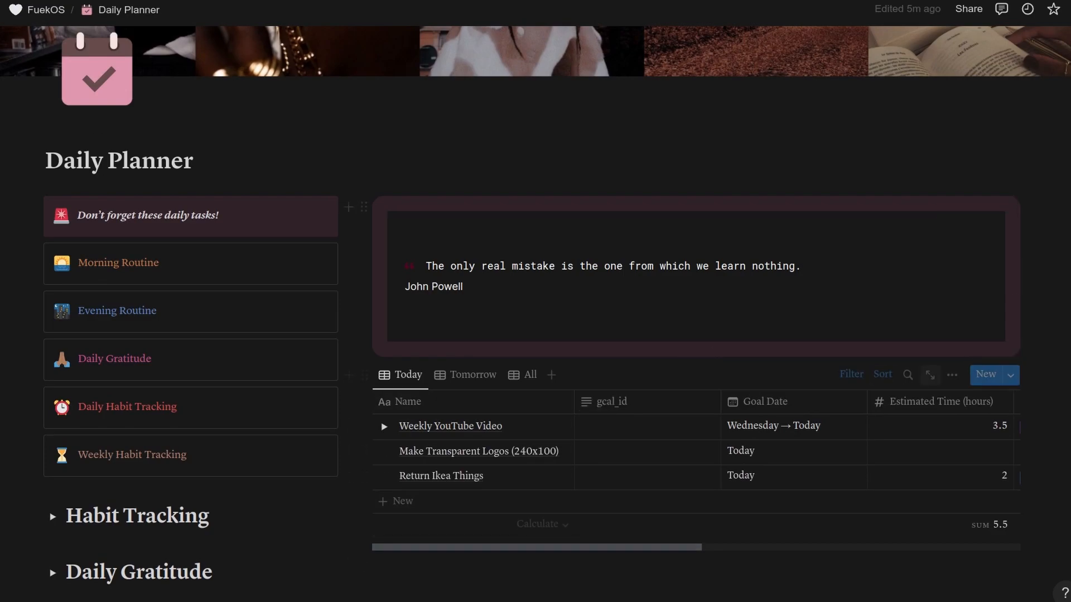
View the task database full page, expand Gesture Control MVP + Paper, and select the Make Transparent Logos estimate cell.
click(529, 374)
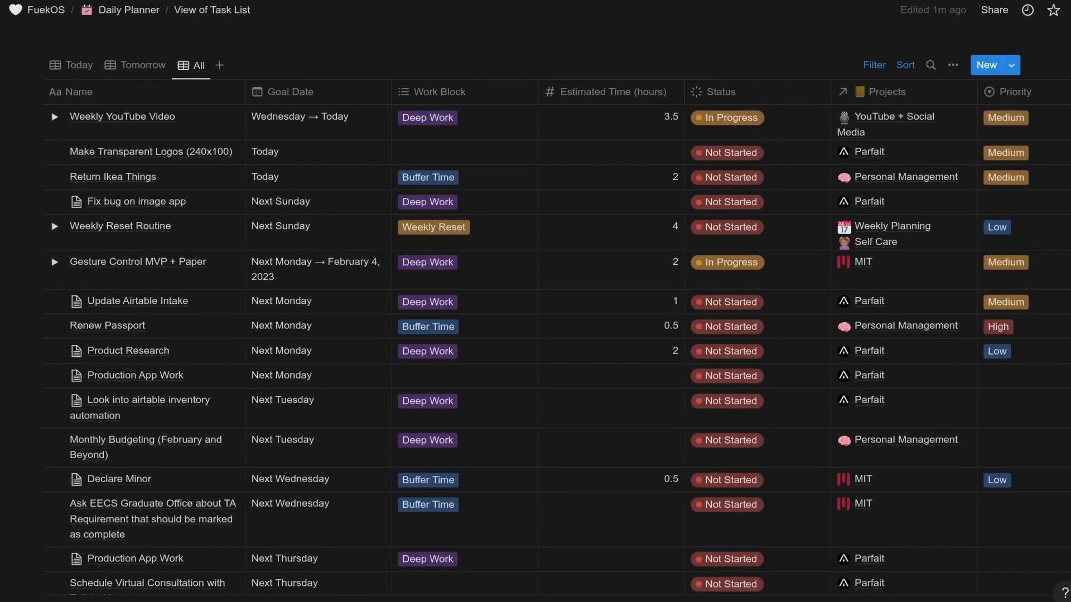
mouse_move(136, 261)
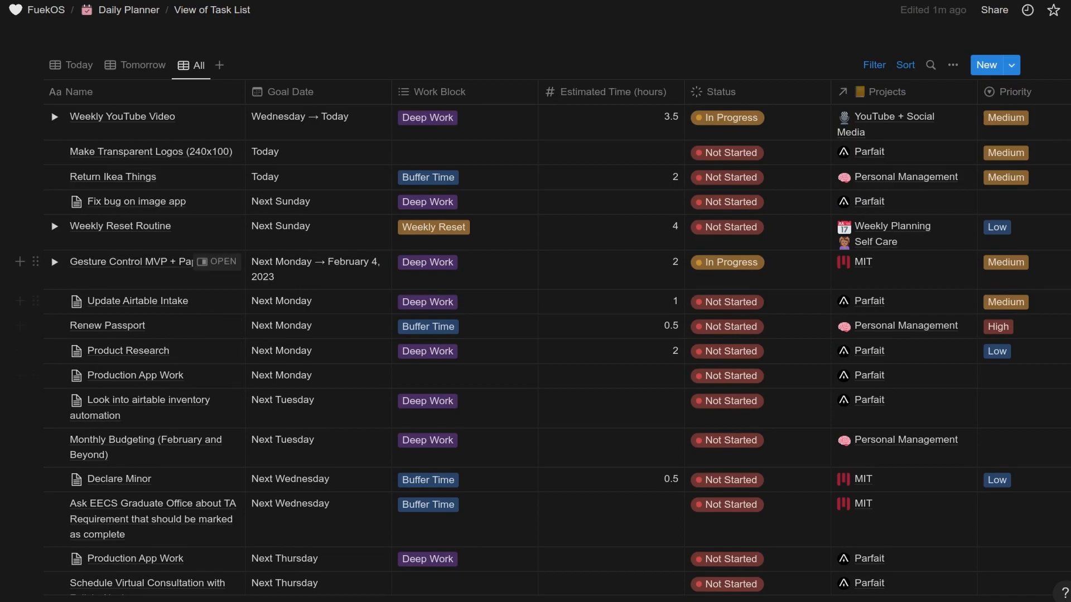
click(53, 262)
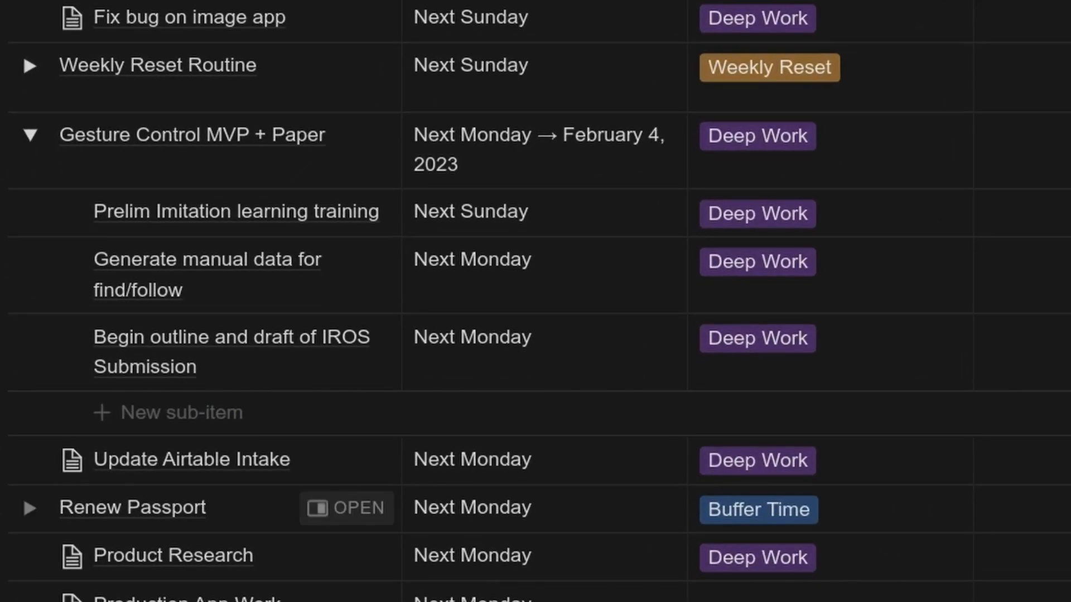
mouse_move(235, 210)
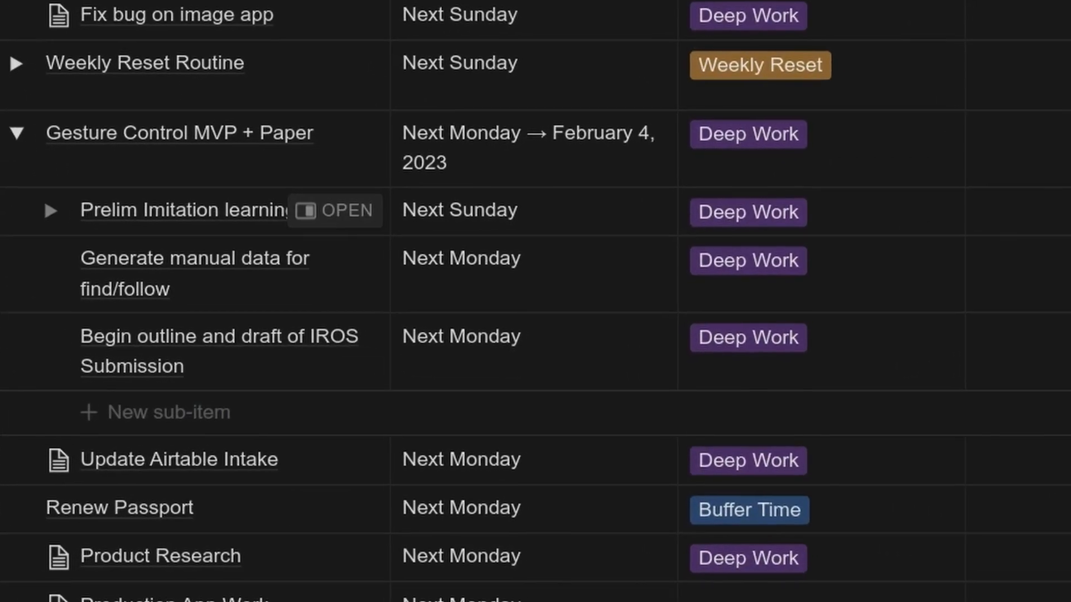
click(747, 212)
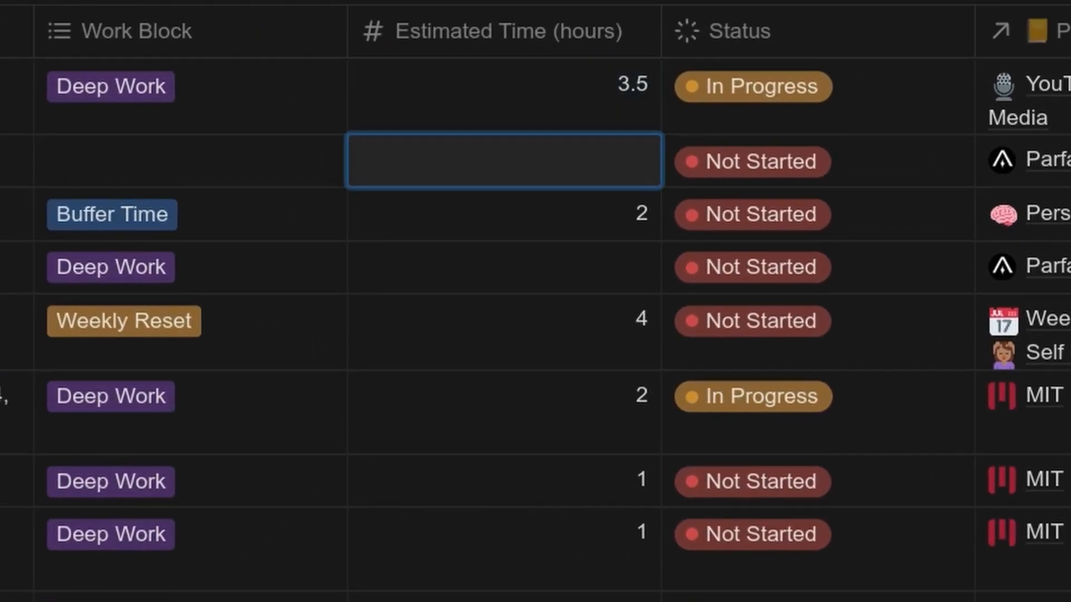
Set the Estimated Time (hours) of Make Transparent Logos (240x100) to 1.
text(1)
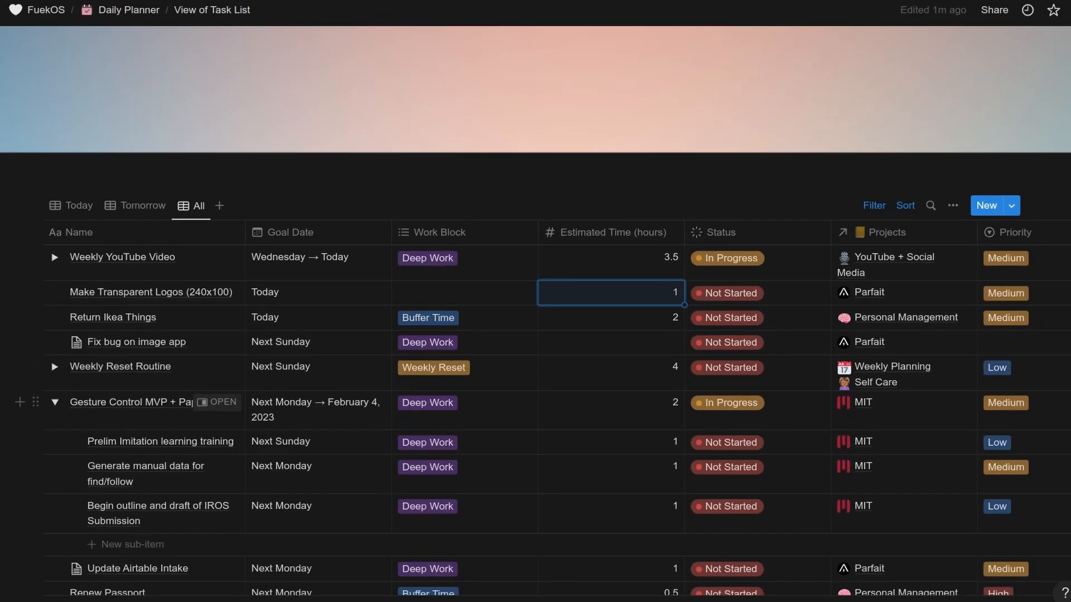
mouse_move(122, 258)
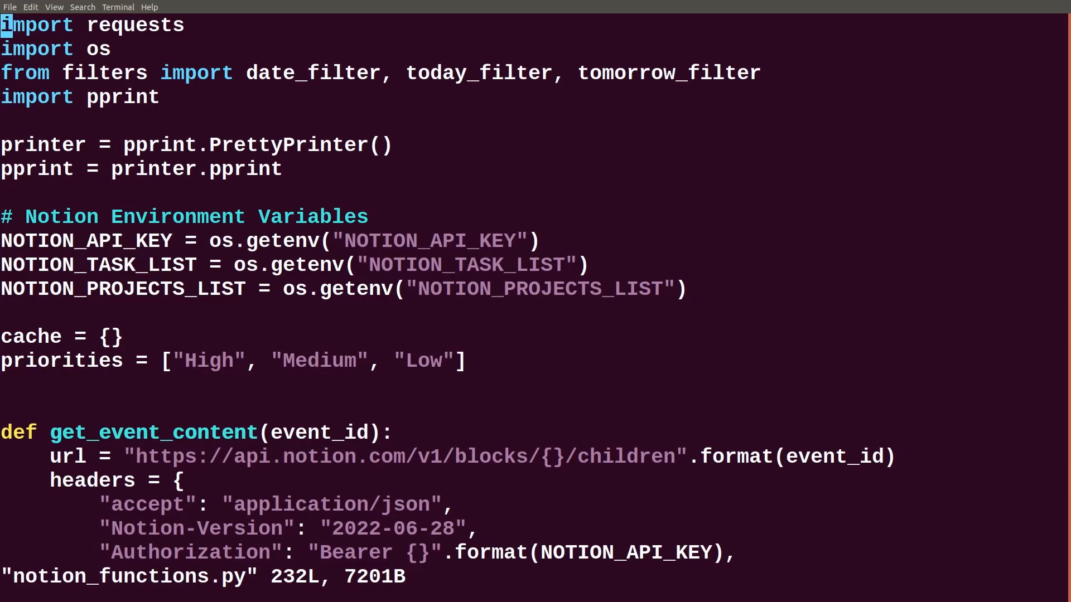
Locate the sorted call in get_notion_events that orders tasks by priority, estimate and creation time.
scroll(down, 3)
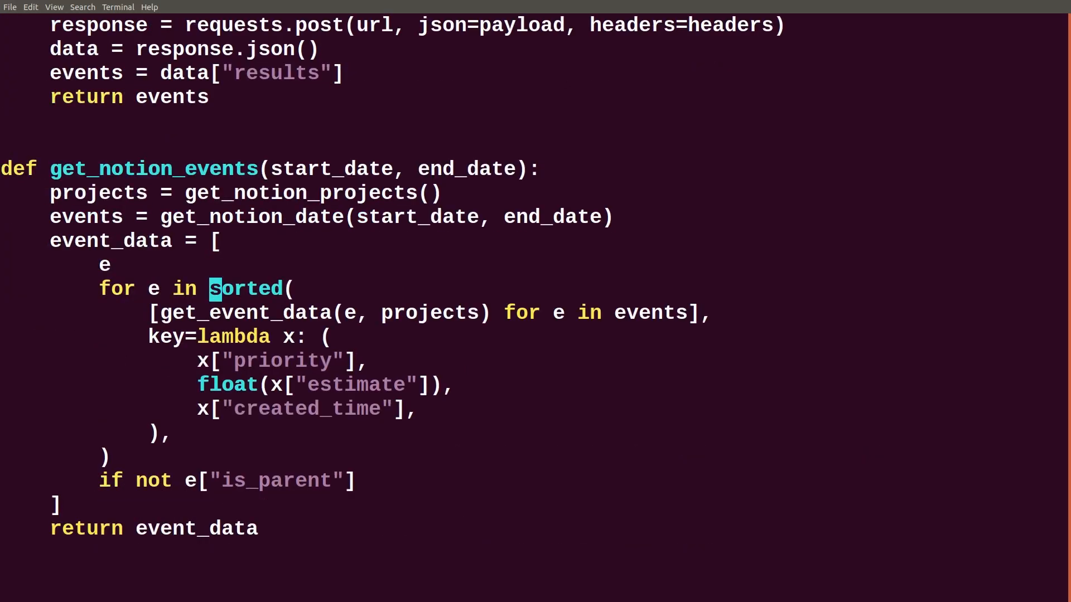
double_click(280, 361)
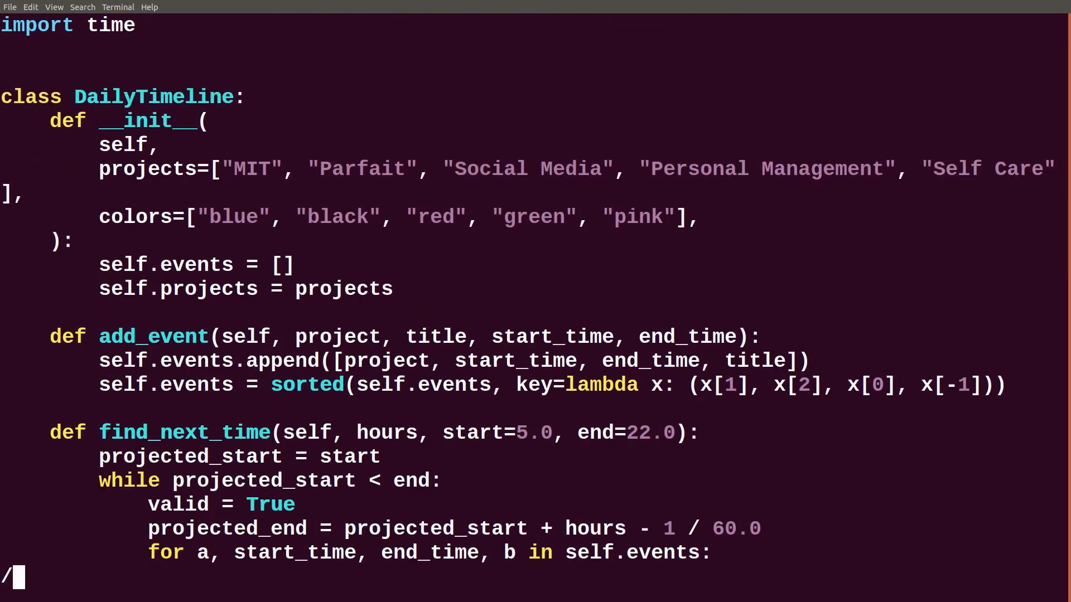
Scroll through the DailyTimeline class with its add_event and find_next_time methods.
scroll(down, 3)
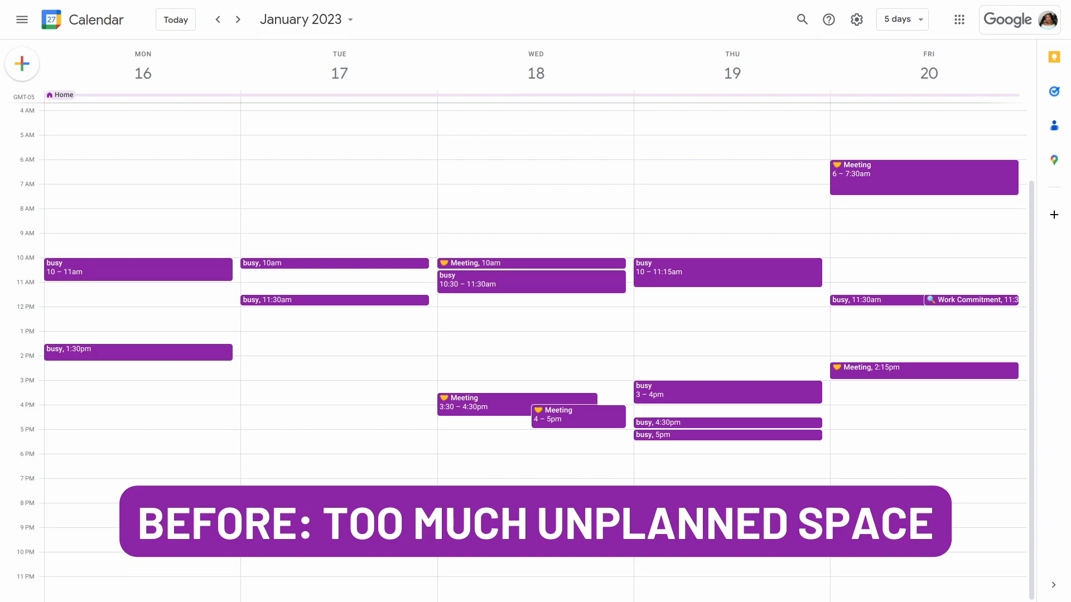
Run second_brain.py --reschedule --today and confirm with y to fill today's calendar with Deep Work, Lunch, Workout 2 and Dinner.
click(236, 19)
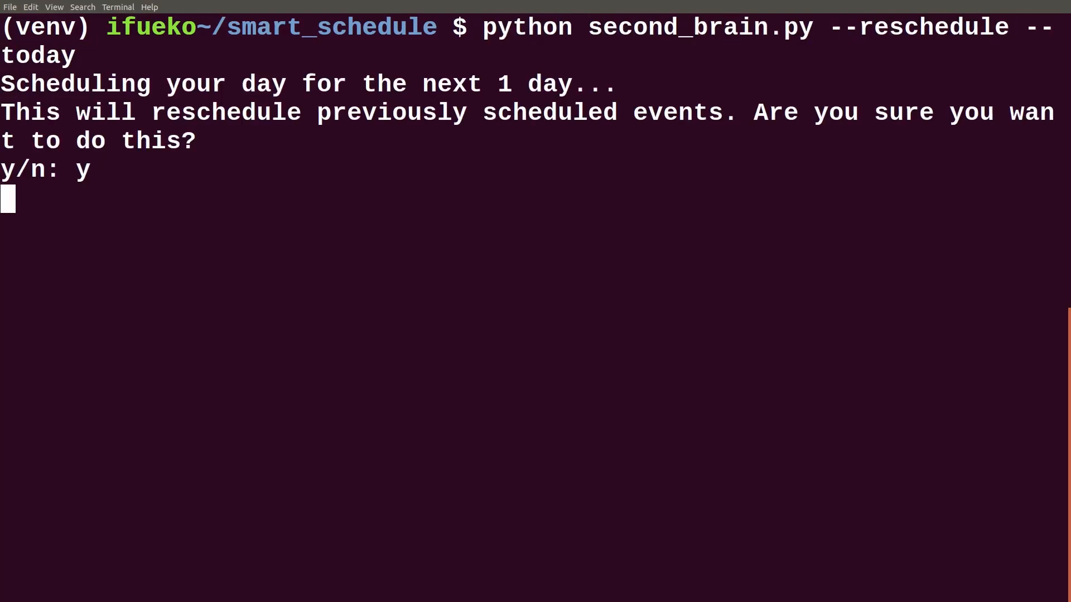
key(Return)
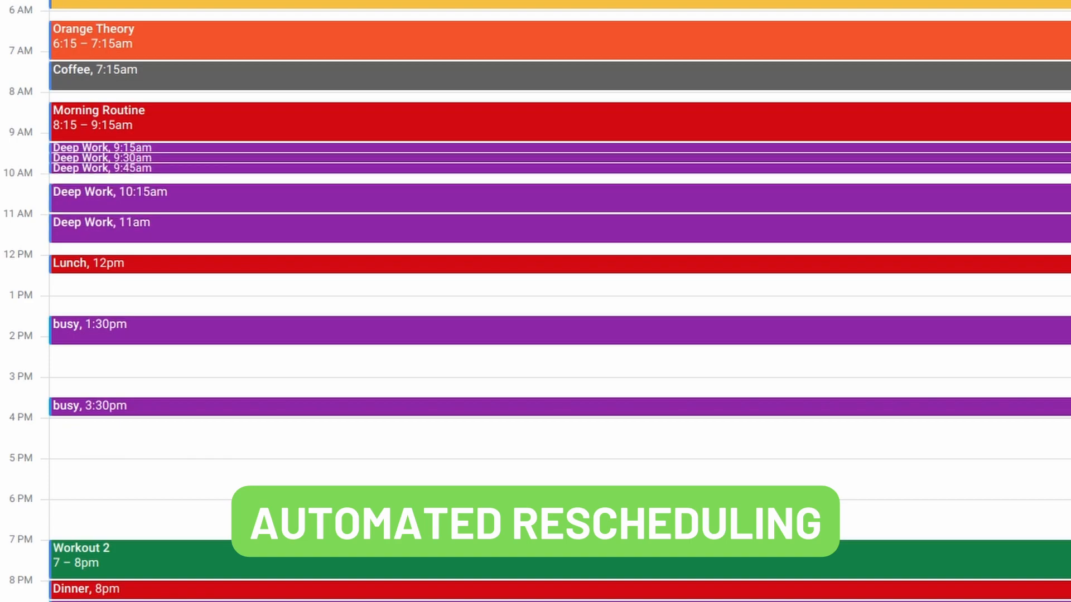